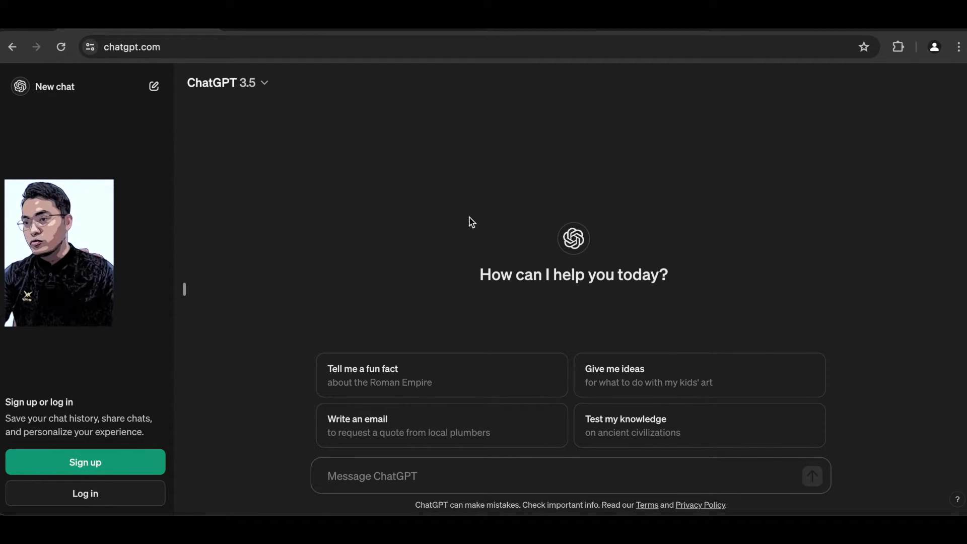
{"action": "mouse_move", "coordinate": [277, 116]}
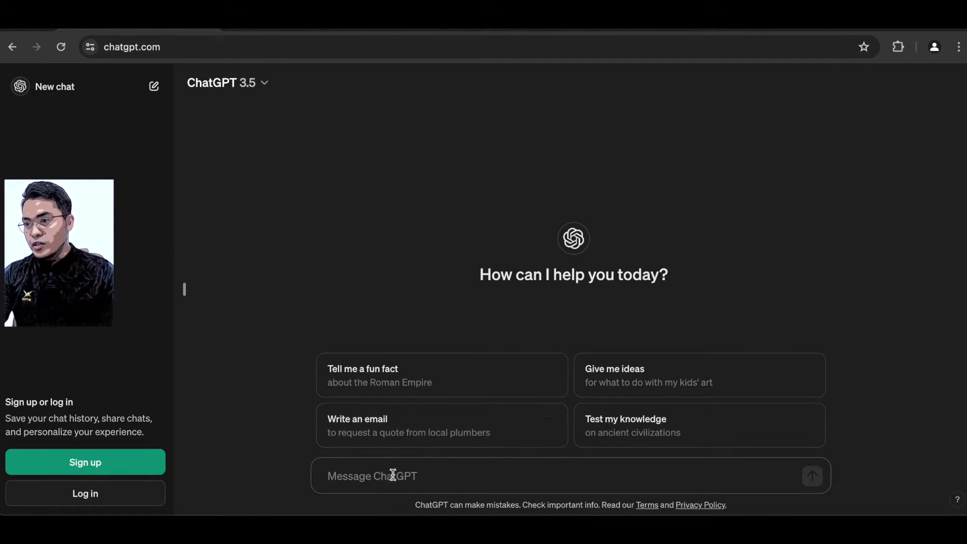
{"action": "mouse_move", "coordinate": [597, 337]}
{"action": "type", "text": "h"}
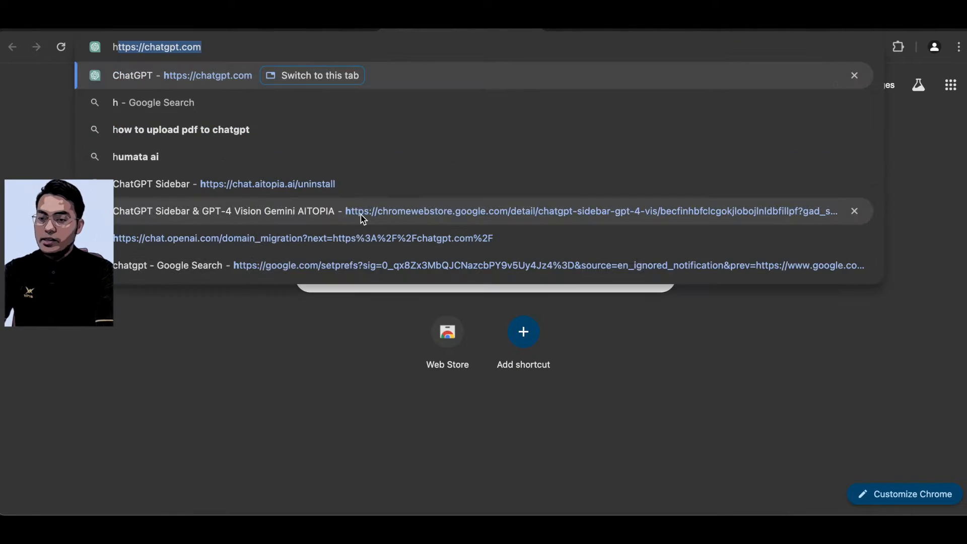
Step: Search Google for 'chatgpt file uploader extended' and open the ChatGPT File Uploader Web Store result
{"action": "type", "text": "chatgpt file uploader extended"}
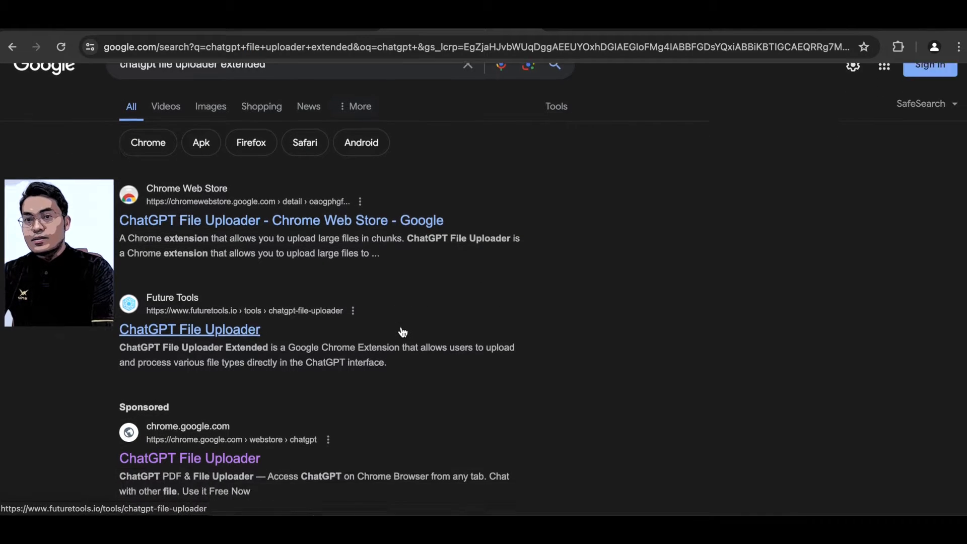
{"action": "scroll", "scroll_direction": "down", "scroll_amount": 3}
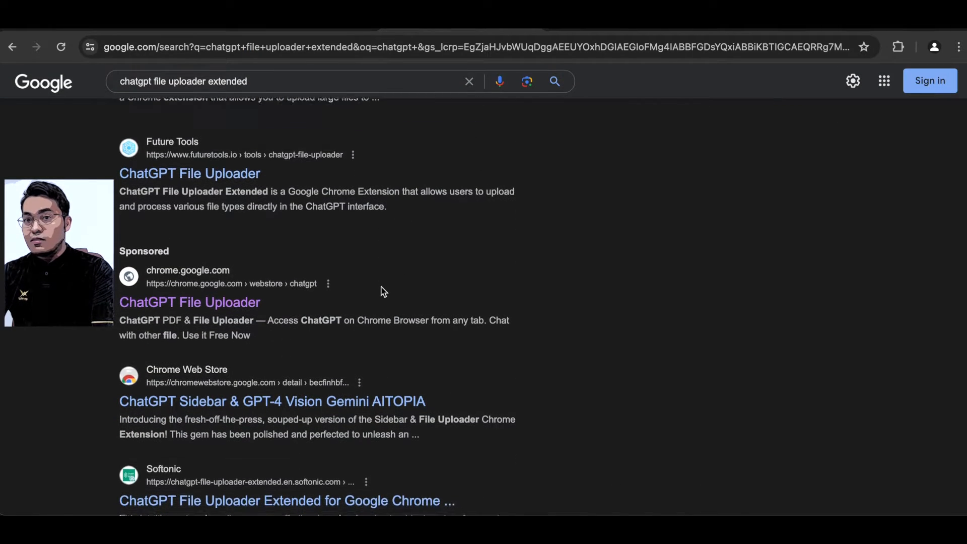
{"action": "scroll", "scroll_direction": "down", "scroll_amount": 3}
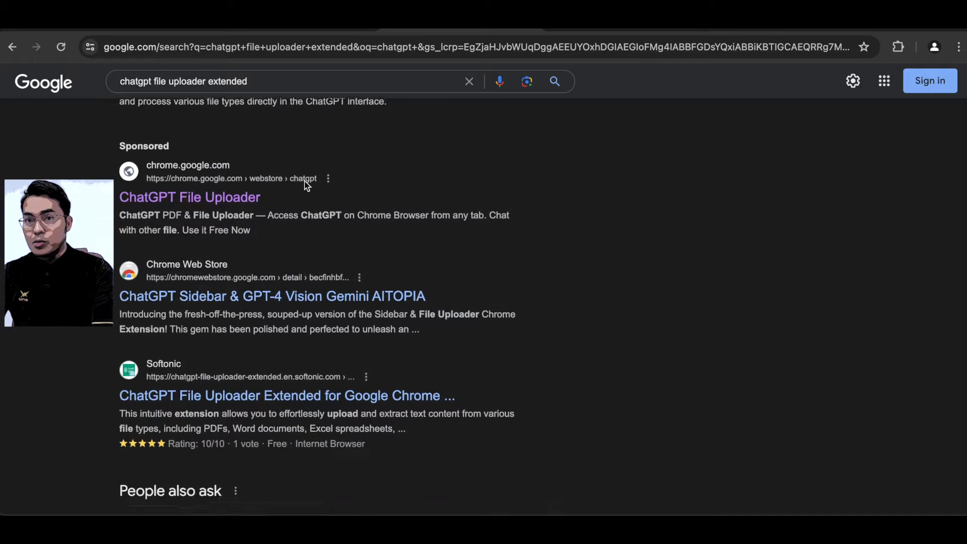
{"action": "scroll", "scroll_direction": "down", "scroll_amount": 3}
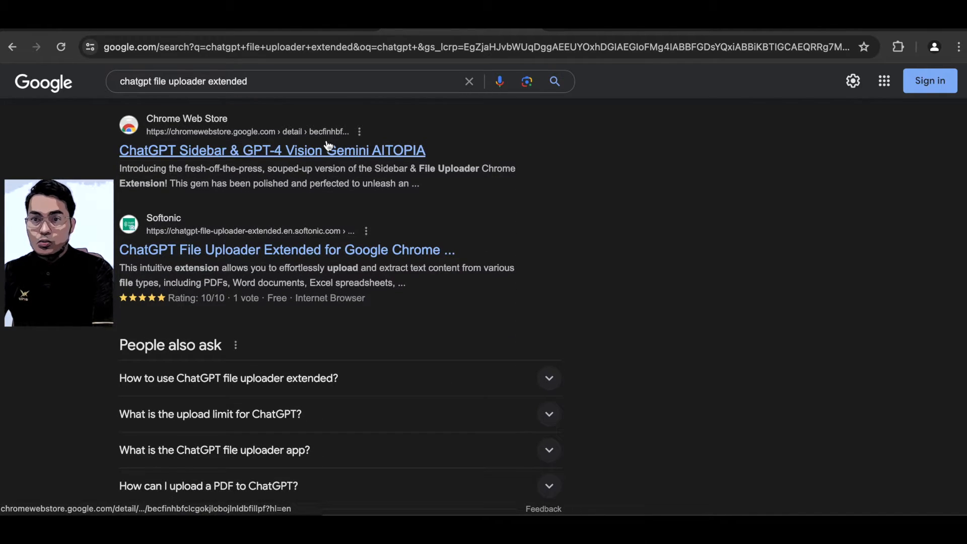
{"action": "scroll", "scroll_direction": "down", "scroll_amount": 3}
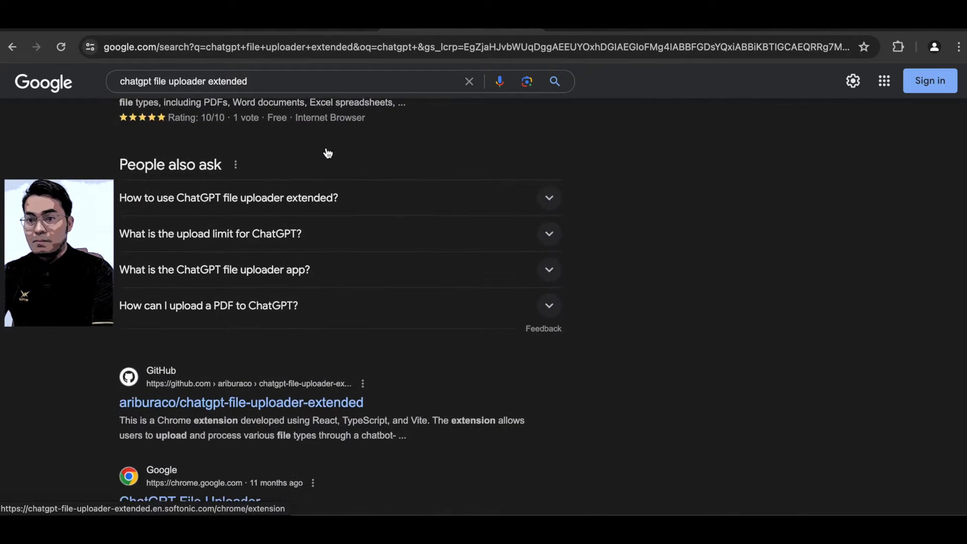
{"action": "scroll", "scroll_direction": "up", "scroll_amount": 3}
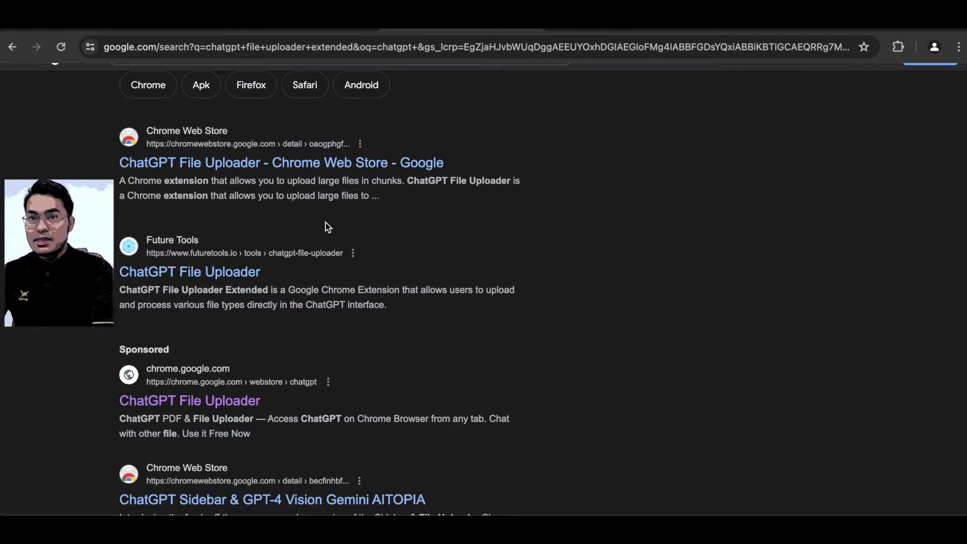
{"action": "mouse_move", "coordinate": [281, 162]}
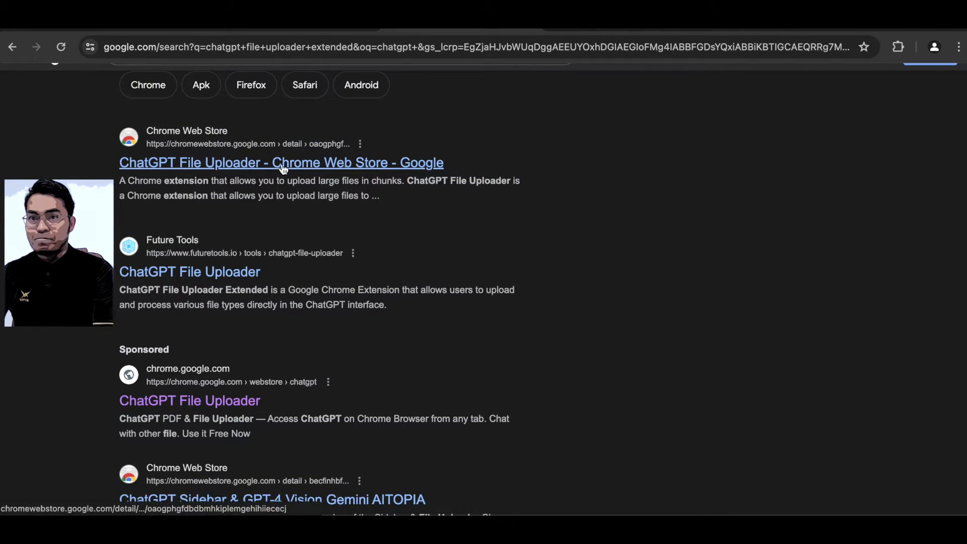
{"action": "left_click", "coordinate": [280, 162]}
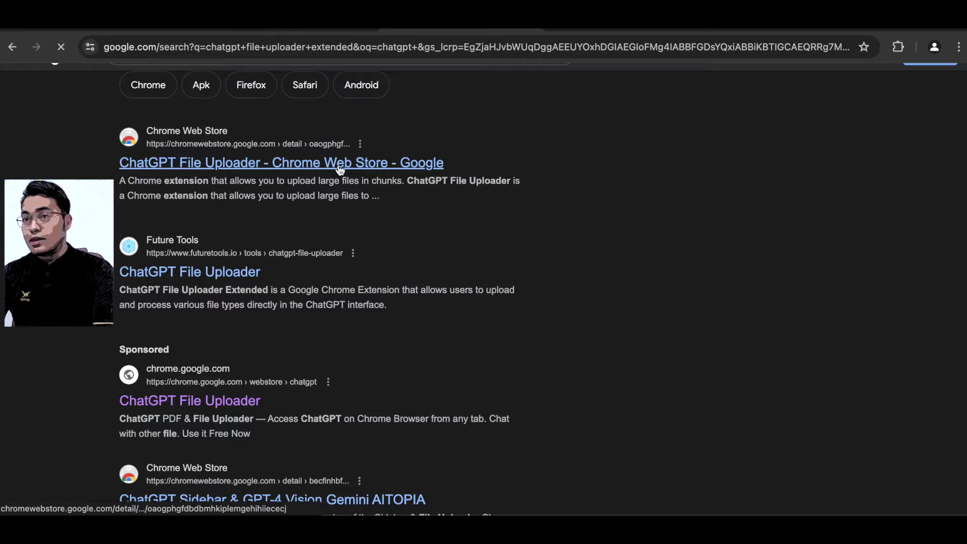
Step: Add the ChatGPT File Uploader extension to Chrome and confirm the installation
{"action": "left_click", "coordinate": [281, 162]}
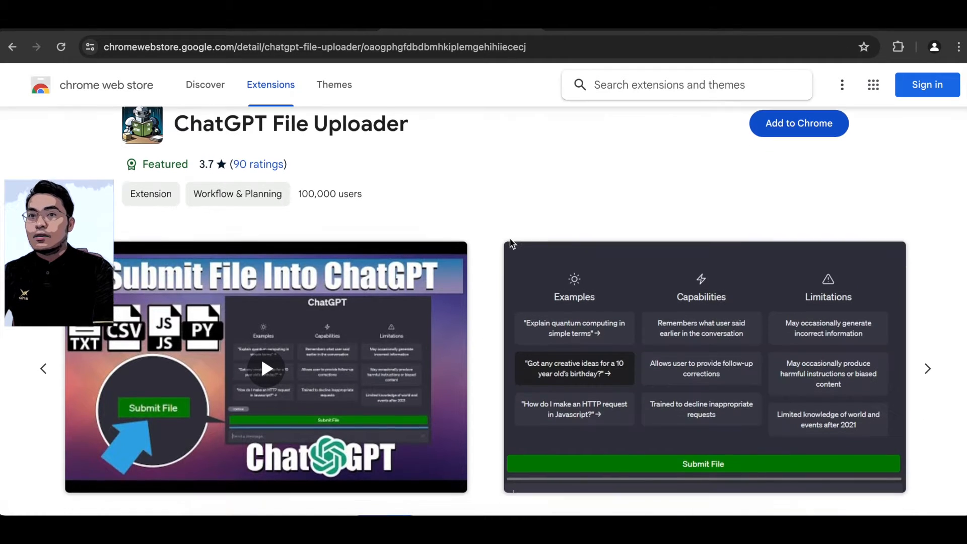
{"action": "scroll", "scroll_direction": "down", "scroll_amount": 3}
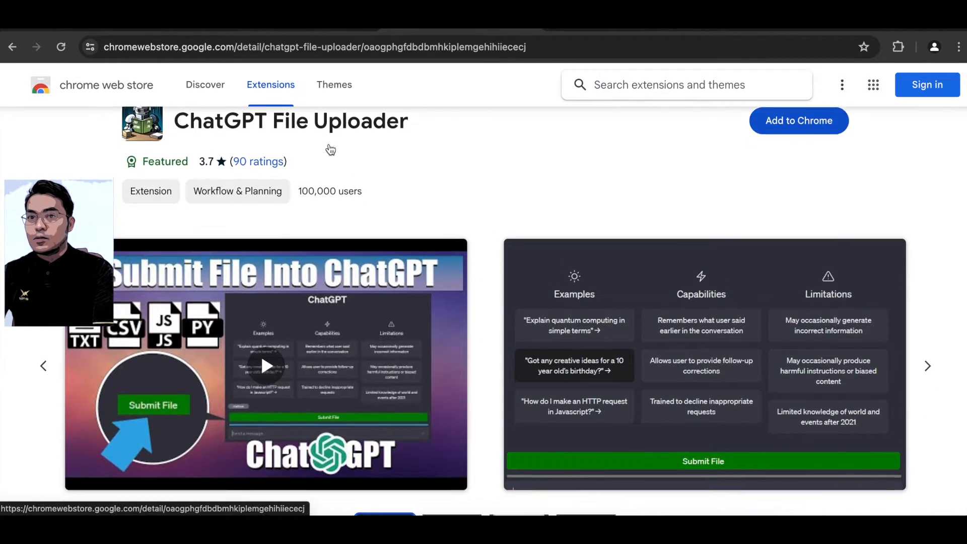
{"action": "scroll", "scroll_direction": "down", "scroll_amount": 3}
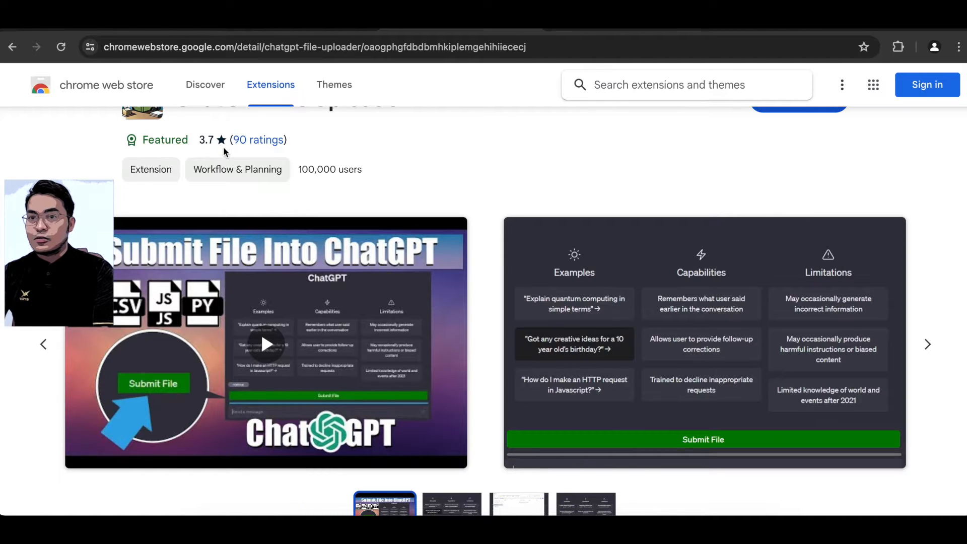
{"action": "scroll", "scroll_direction": "down", "scroll_amount": 3}
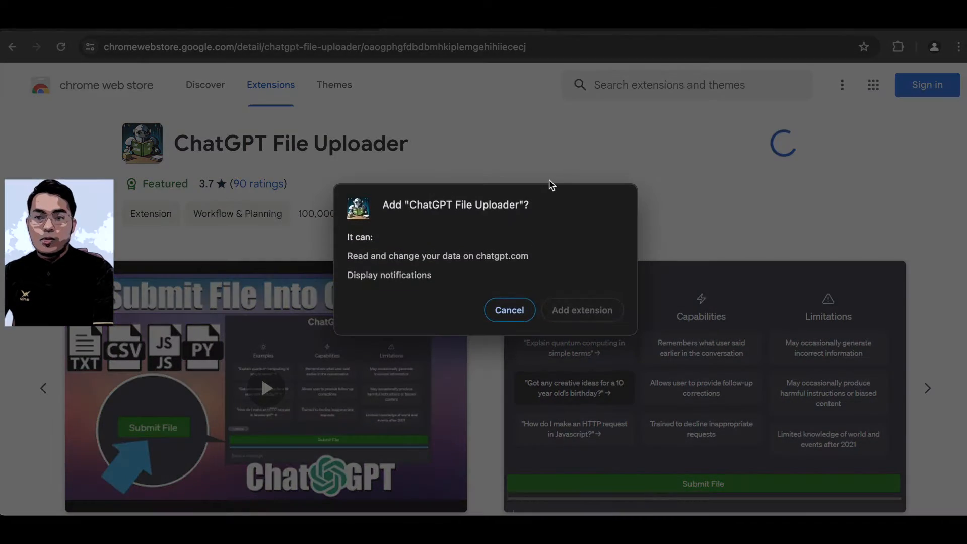
{"action": "left_click", "coordinate": [508, 310]}
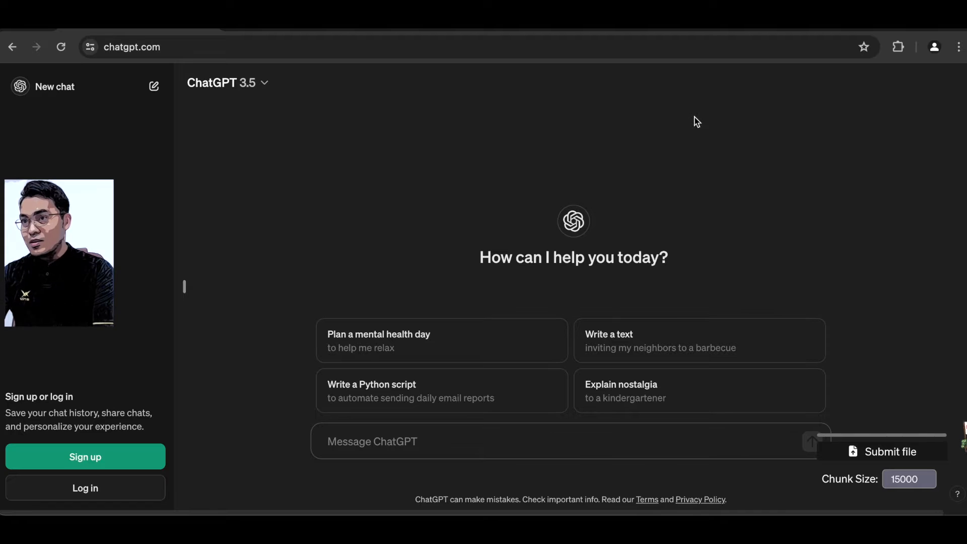
{"action": "mouse_move", "coordinate": [616, 128]}
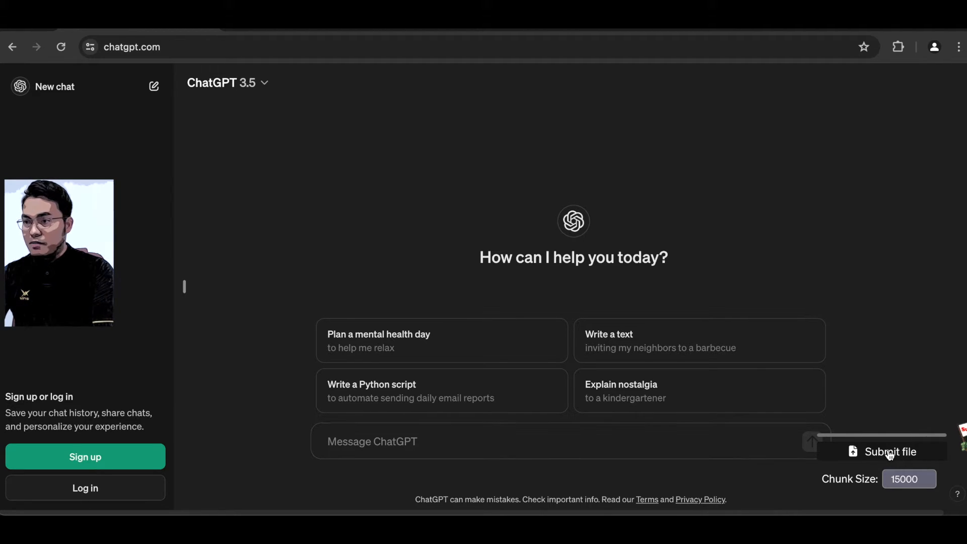
Step: Upload the 3306-Article Galley PDF from Downloads through the File Uploader
{"action": "left_click", "coordinate": [890, 451]}
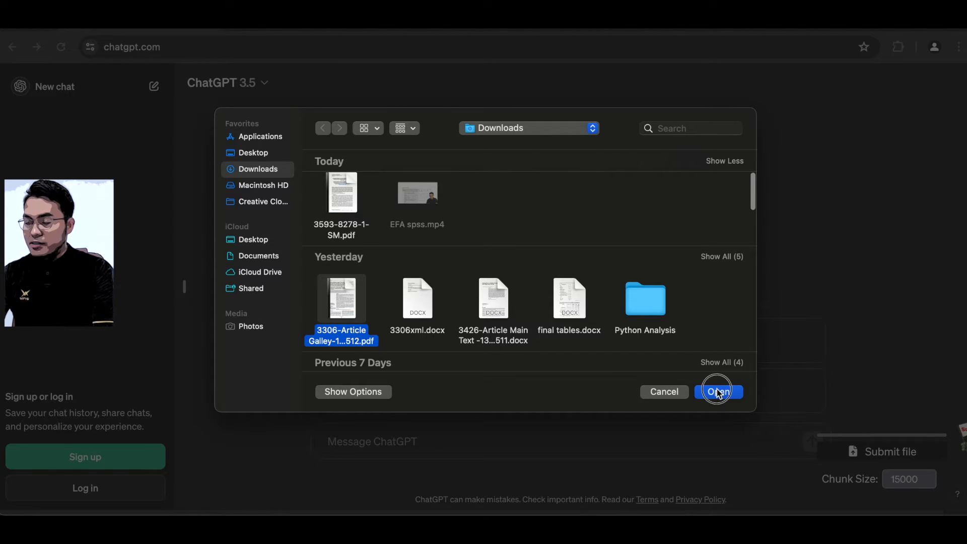
{"action": "left_click", "coordinate": [717, 392]}
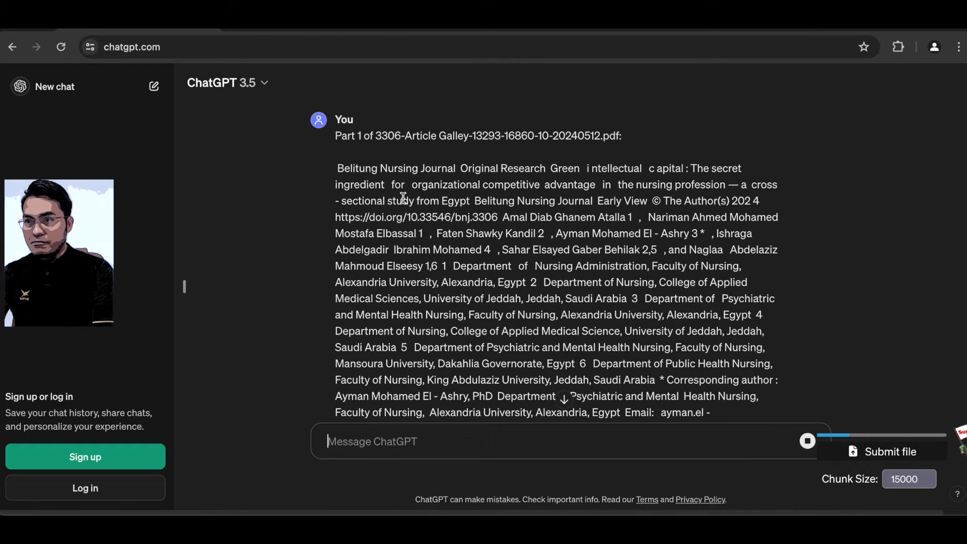
Step: Scroll through Part 1's posted text down to ChatGPT's key-point summary reply
{"action": "scroll", "scroll_direction": "down", "scroll_amount": 3}
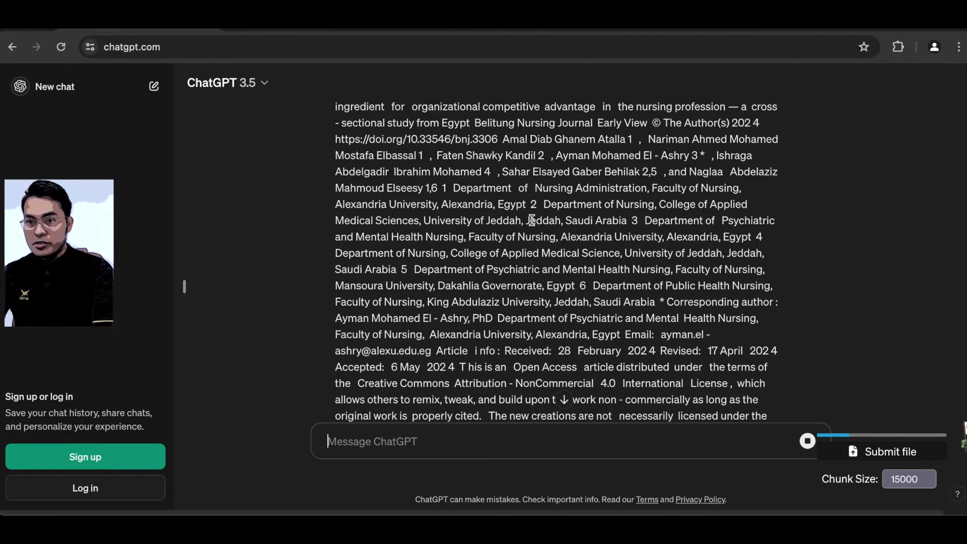
{"action": "scroll", "scroll_direction": "down", "scroll_amount": 3}
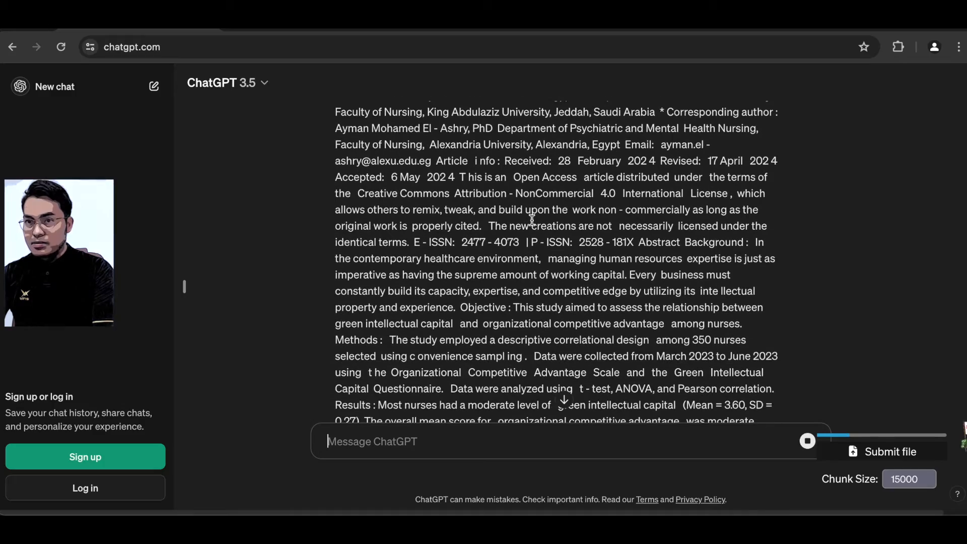
{"action": "scroll", "scroll_direction": "down", "scroll_amount": 3}
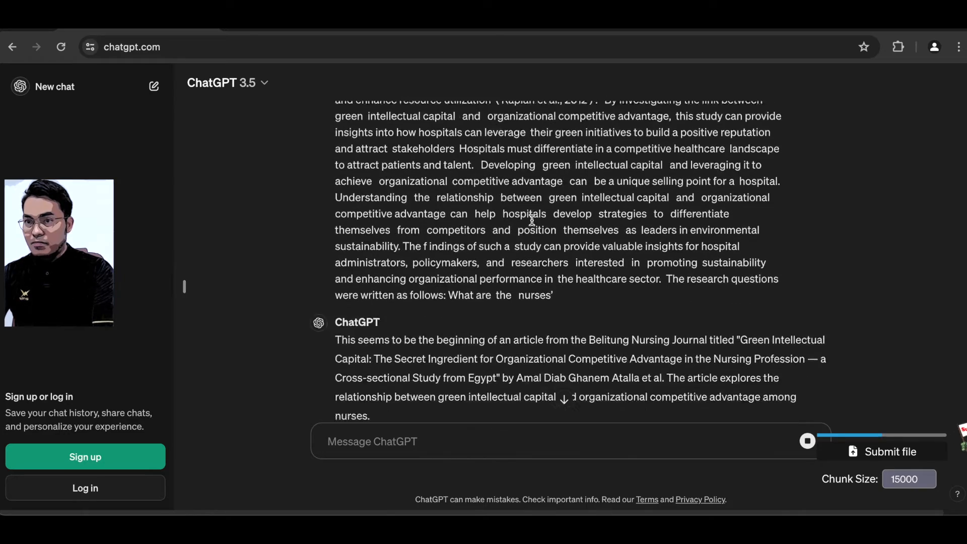
{"action": "scroll", "scroll_direction": "down", "scroll_amount": 3}
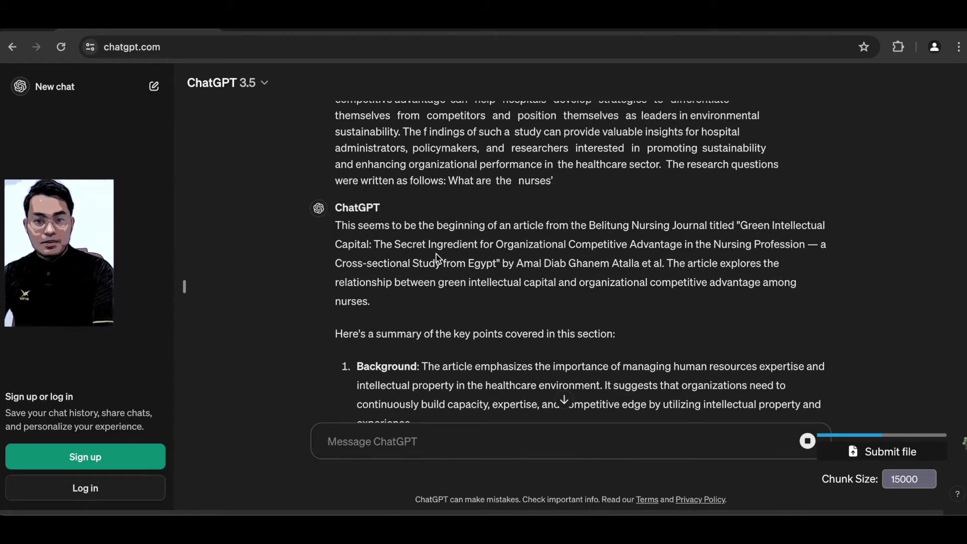
{"action": "mouse_move", "coordinate": [477, 269]}
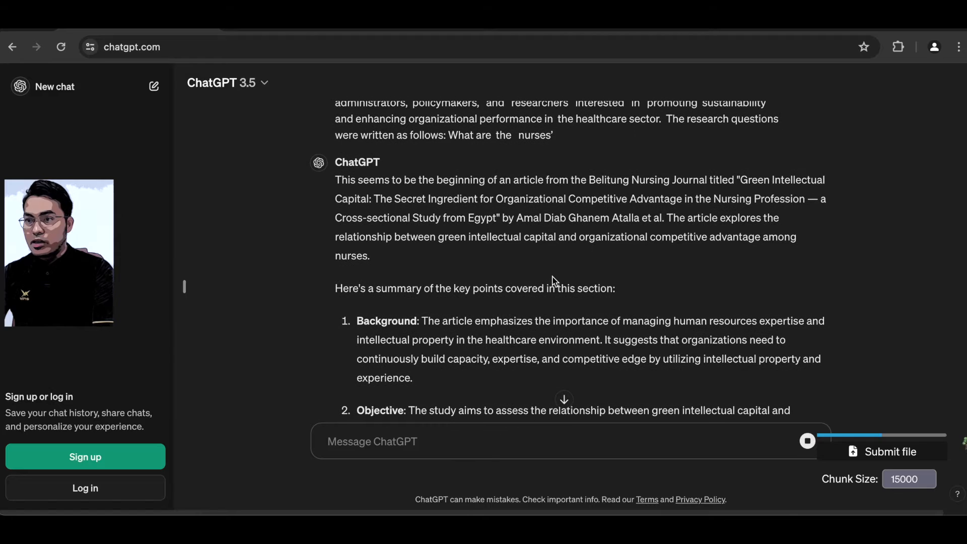
Step: Scroll through ChatGPT's replies to the later article parts, through Part 4 and the references
{"action": "scroll", "scroll_direction": "down", "scroll_amount": 3}
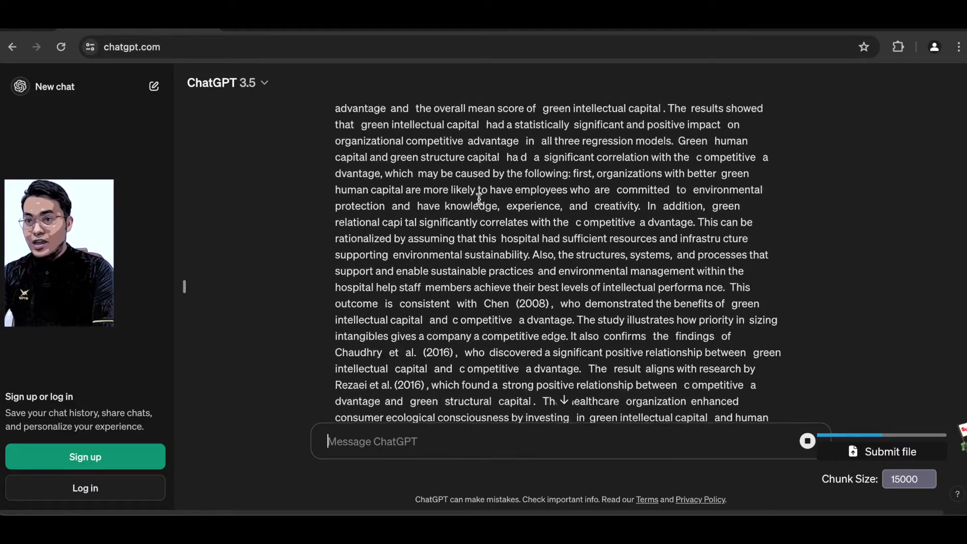
{"action": "scroll", "scroll_direction": "down", "scroll_amount": 3}
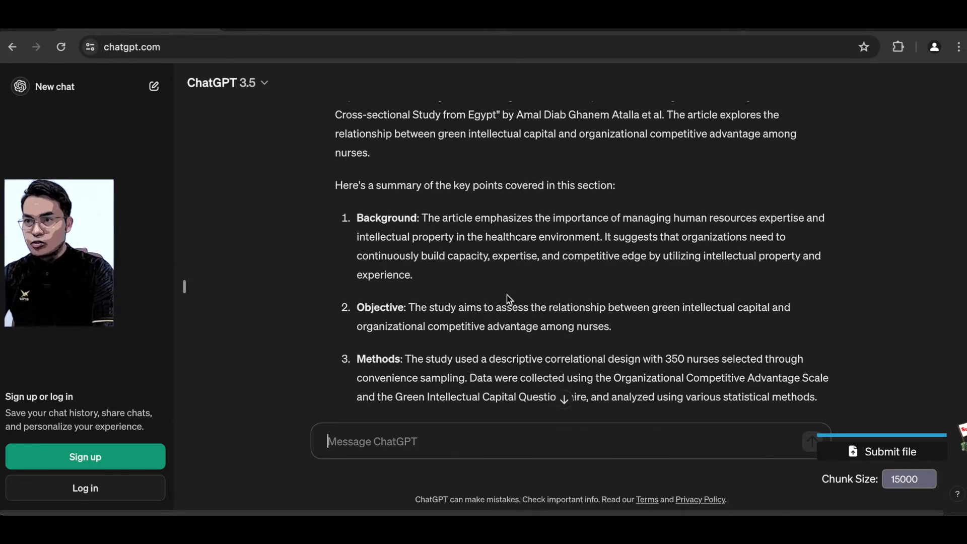
{"action": "scroll", "scroll_direction": "up", "scroll_amount": 3}
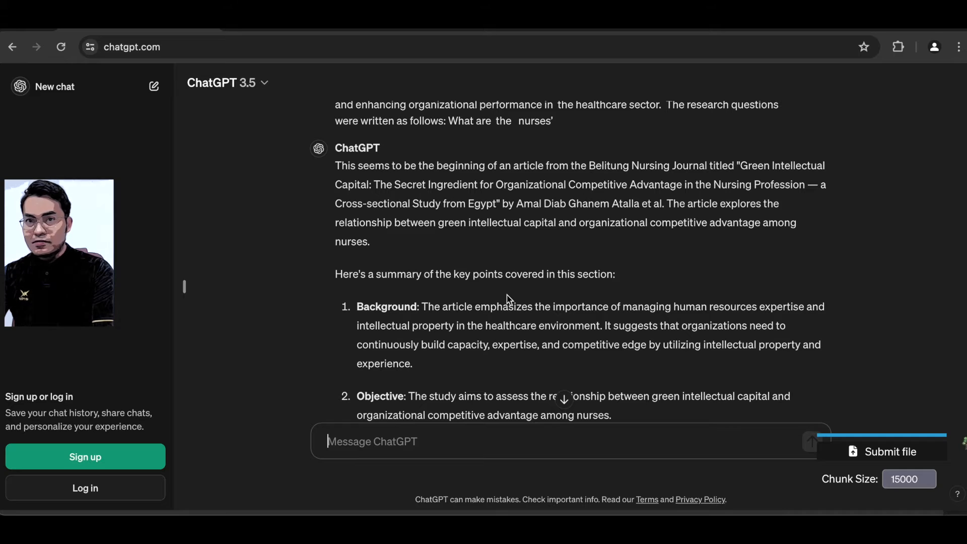
{"action": "scroll", "scroll_direction": "down", "scroll_amount": 3}
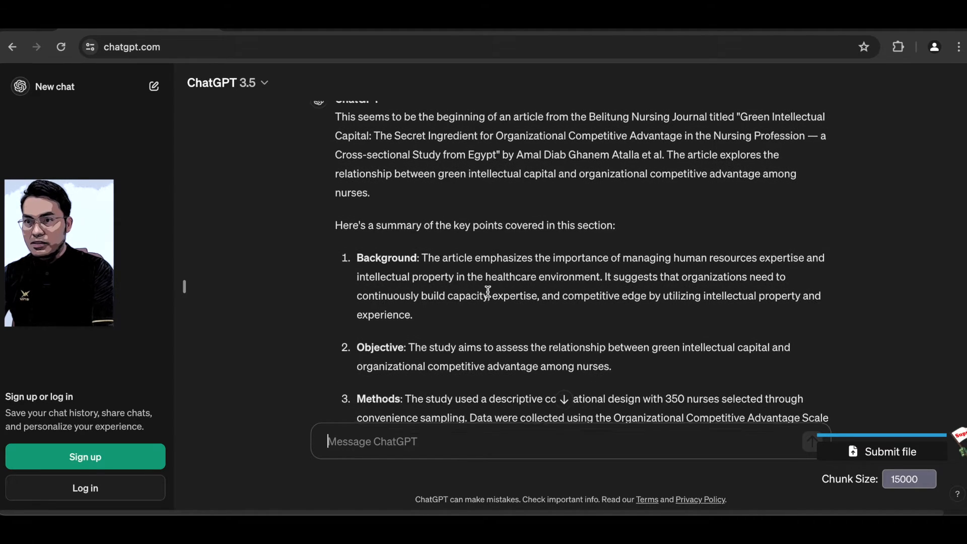
{"action": "scroll", "scroll_direction": "down", "scroll_amount": 3}
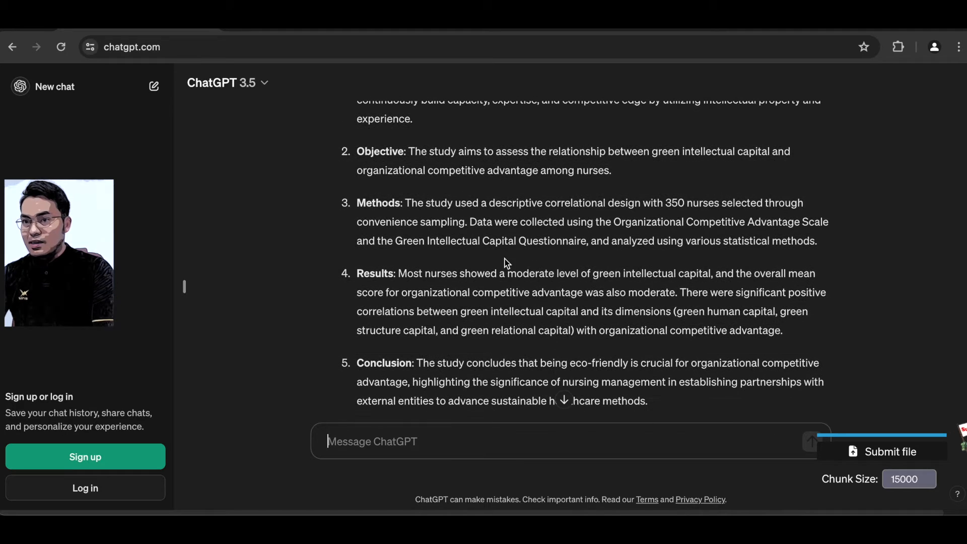
{"action": "scroll", "scroll_direction": "down", "scroll_amount": 3}
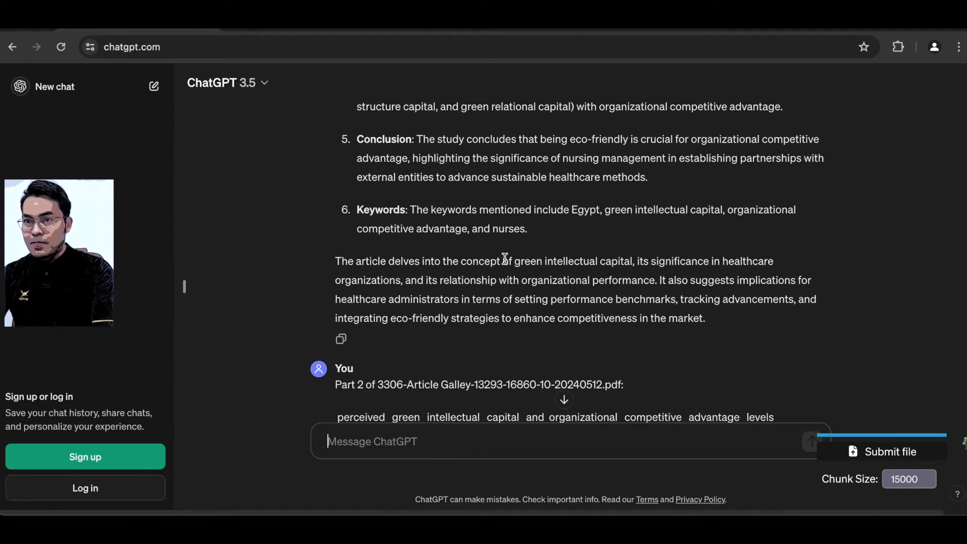
{"action": "scroll", "scroll_direction": "down", "scroll_amount": 3}
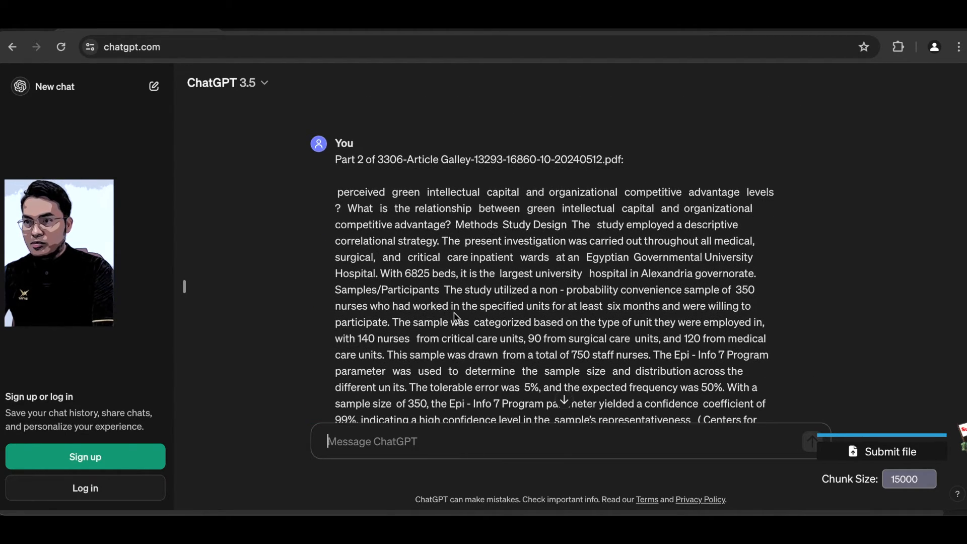
{"action": "scroll", "scroll_direction": "down", "scroll_amount": 3}
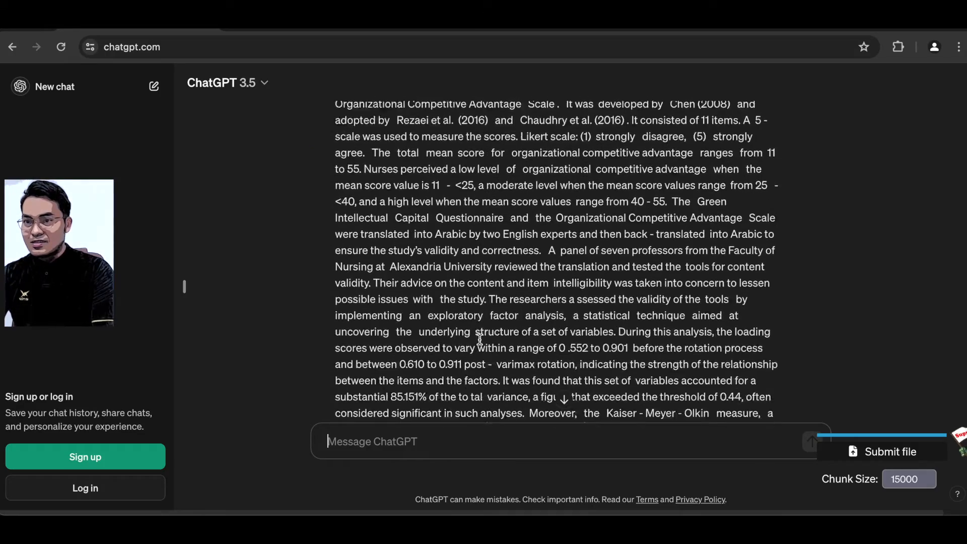
{"action": "scroll", "scroll_direction": "down", "scroll_amount": 3}
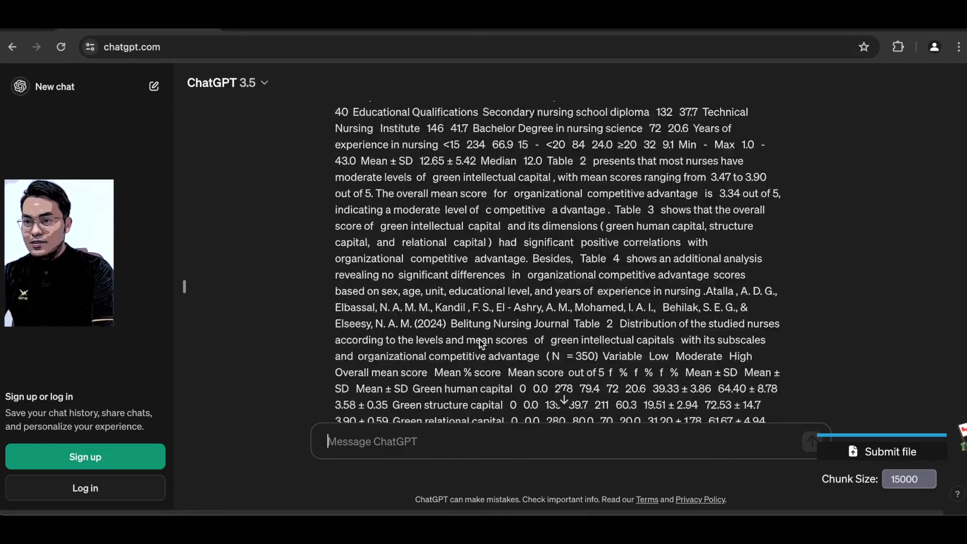
{"action": "scroll", "scroll_direction": "down", "scroll_amount": 3}
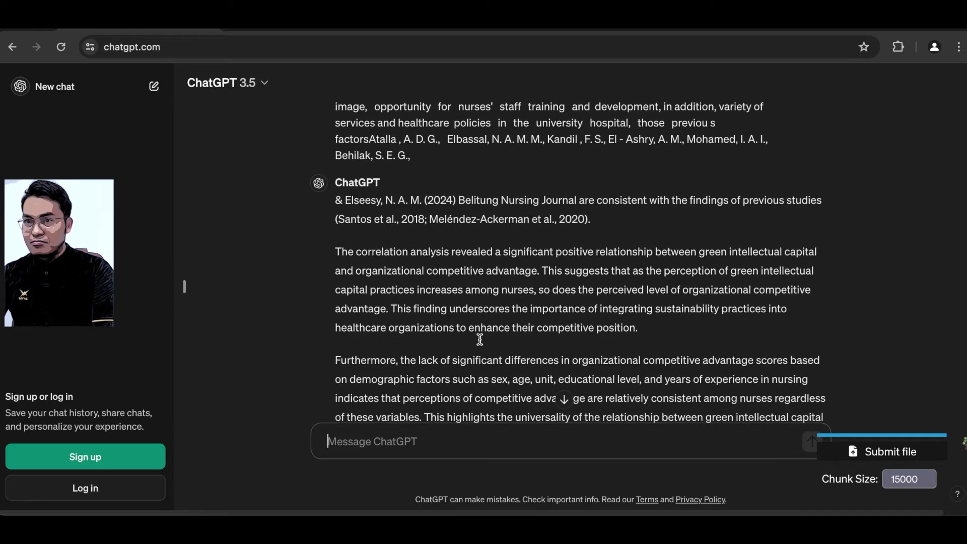
{"action": "scroll", "scroll_direction": "down", "scroll_amount": 3}
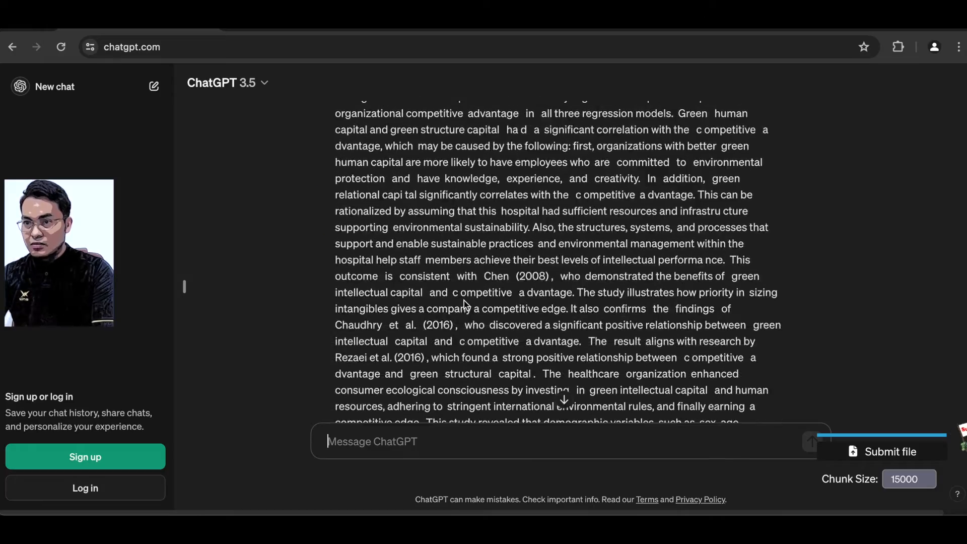
{"action": "scroll", "scroll_direction": "down", "scroll_amount": 3}
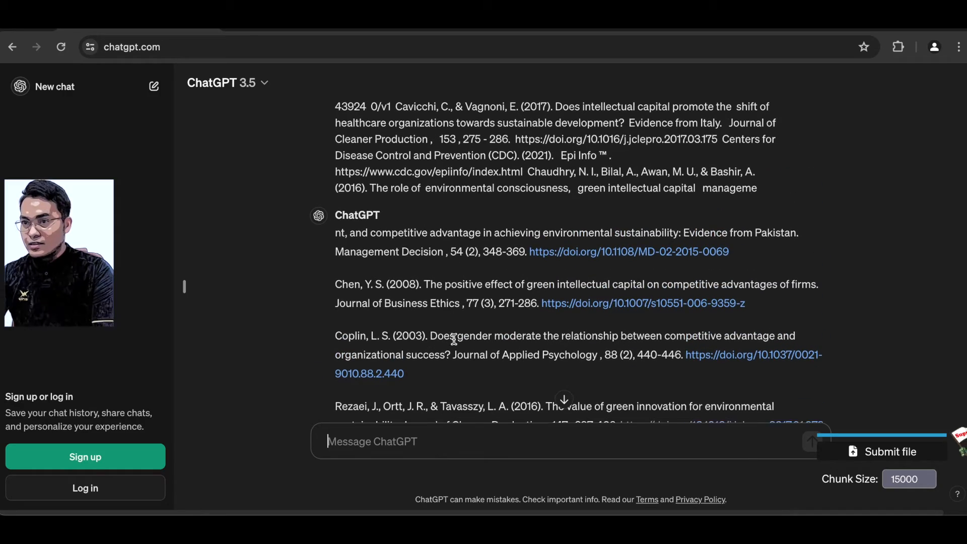
{"action": "scroll", "scroll_direction": "down", "scroll_amount": 3}
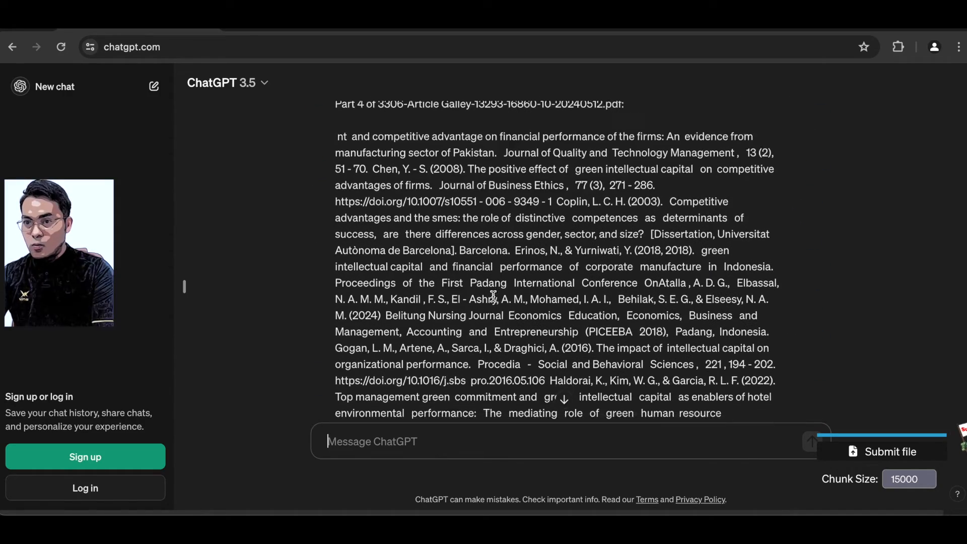
{"action": "scroll", "scroll_direction": "down", "scroll_amount": 3}
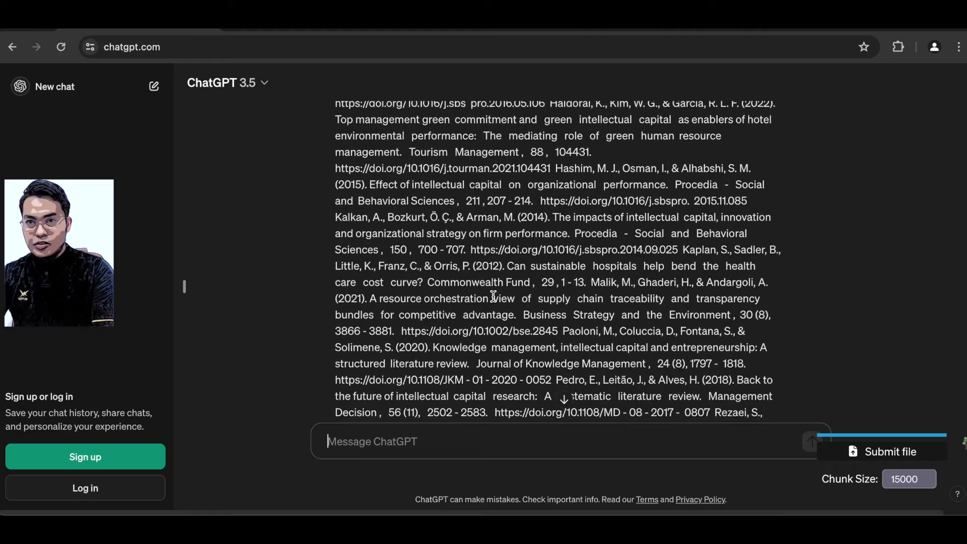
{"action": "scroll", "scroll_direction": "down", "scroll_amount": 3}
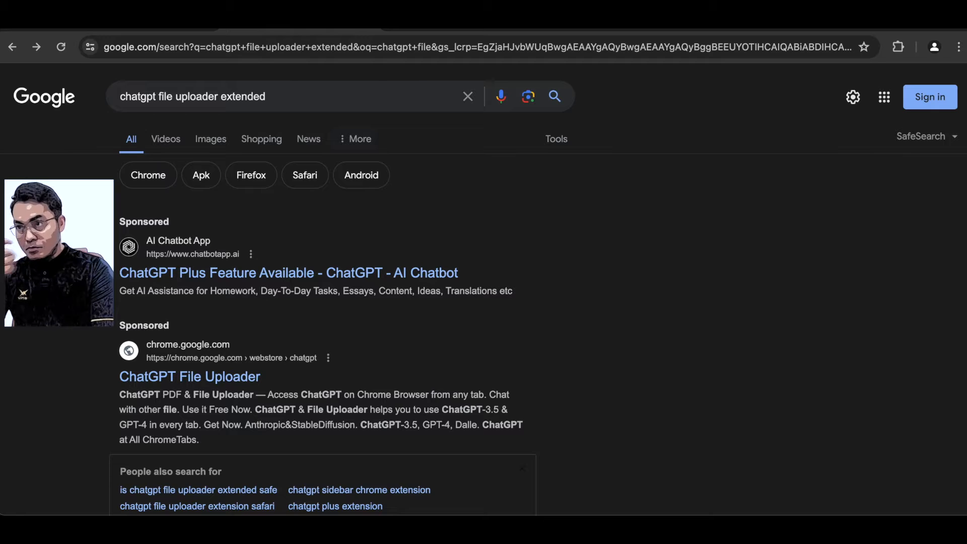
Step: Browse the search results and open the Future Tools page about ChatGPT File Uploader
{"action": "scroll", "scroll_direction": "down", "scroll_amount": 3}
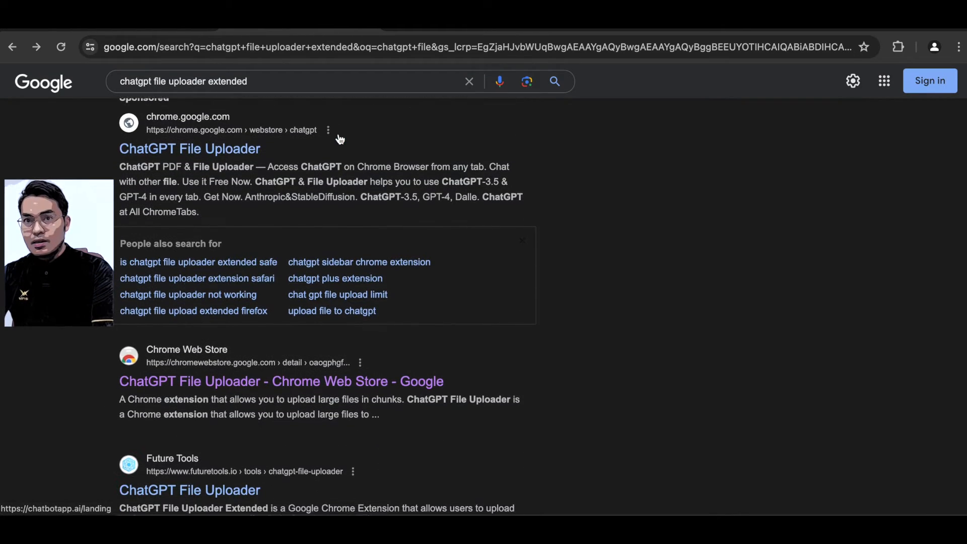
{"action": "scroll", "scroll_direction": "down", "scroll_amount": 3}
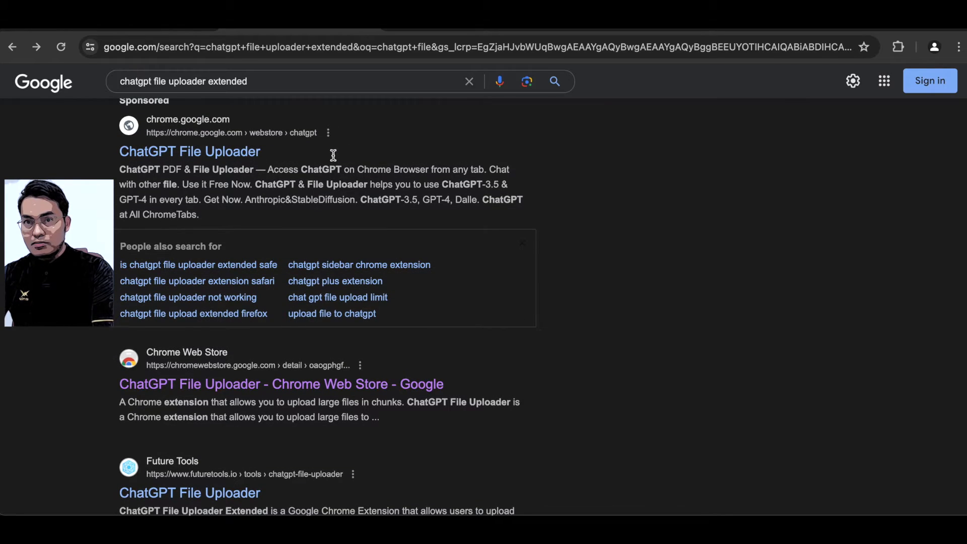
{"action": "scroll", "scroll_direction": "down", "scroll_amount": 3}
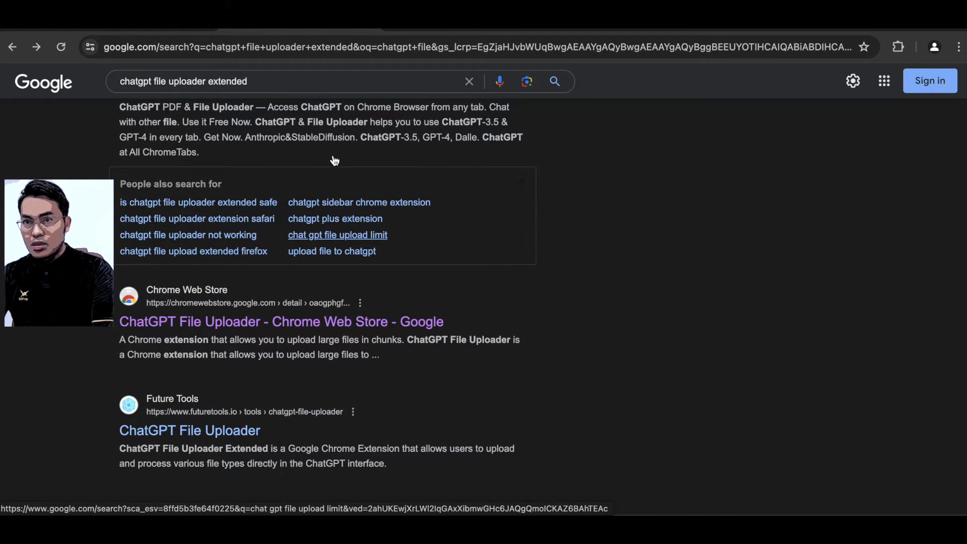
{"action": "scroll", "scroll_direction": "down", "scroll_amount": 3}
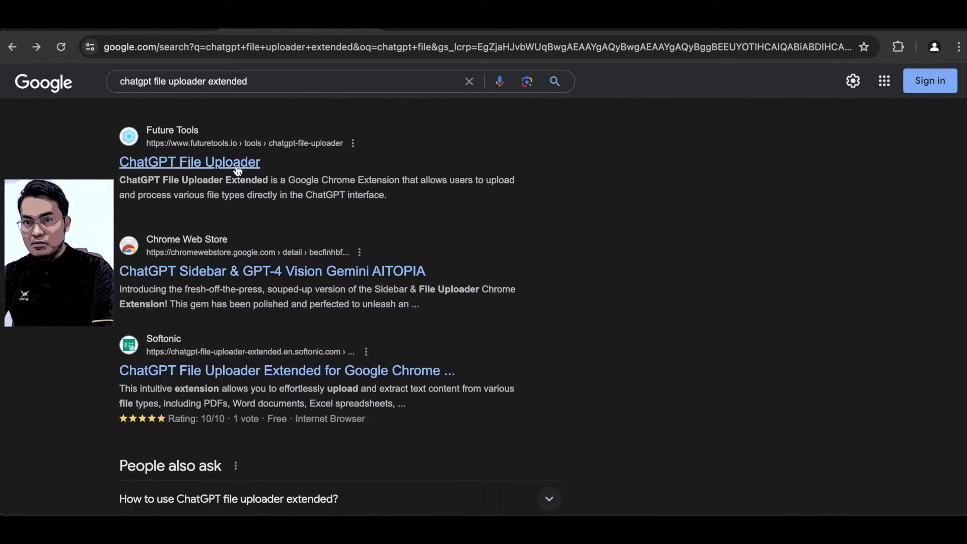
{"action": "left_click", "coordinate": [190, 162]}
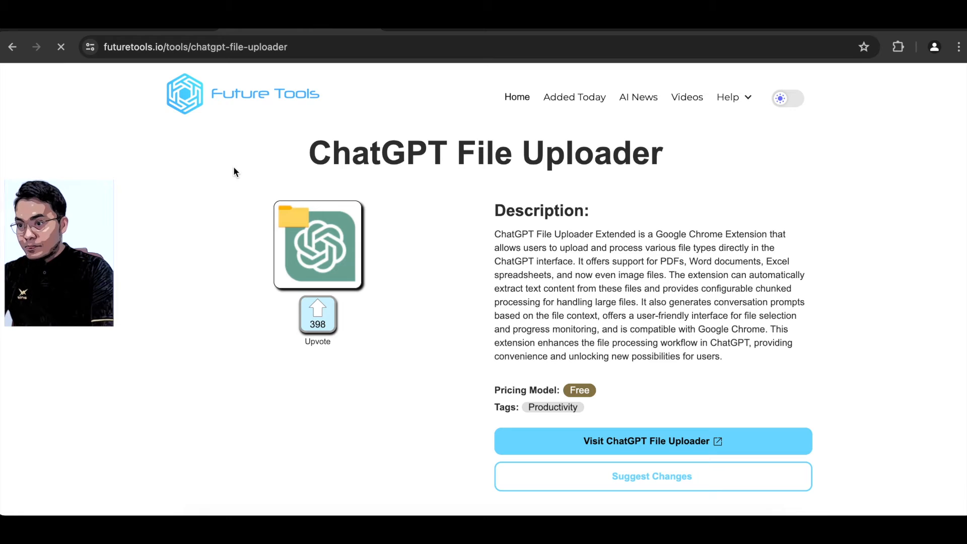
Step: Review more results and open the AITOPIA ChatGPT Sidebar extension's Web Store listing
{"action": "scroll", "scroll_direction": "down", "scroll_amount": 3}
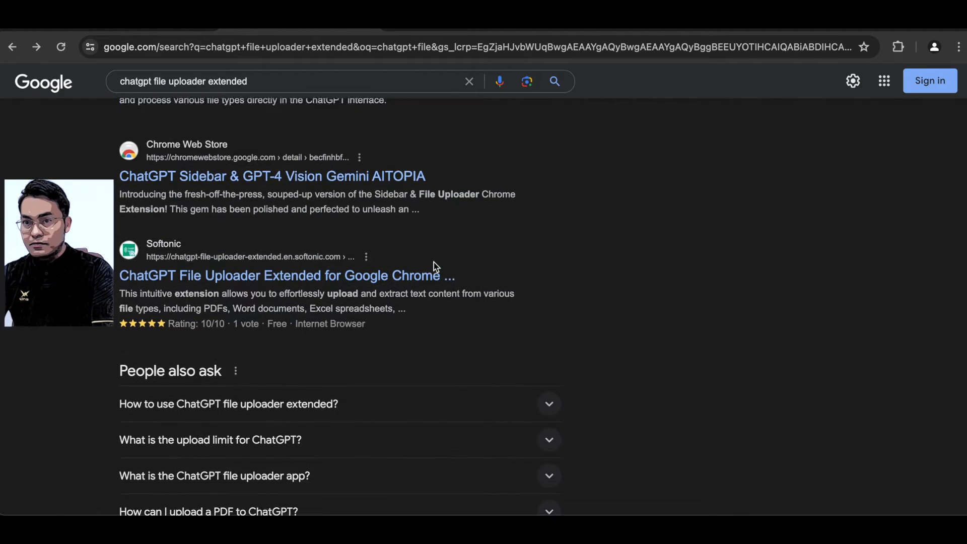
{"action": "scroll", "scroll_direction": "down", "scroll_amount": 3}
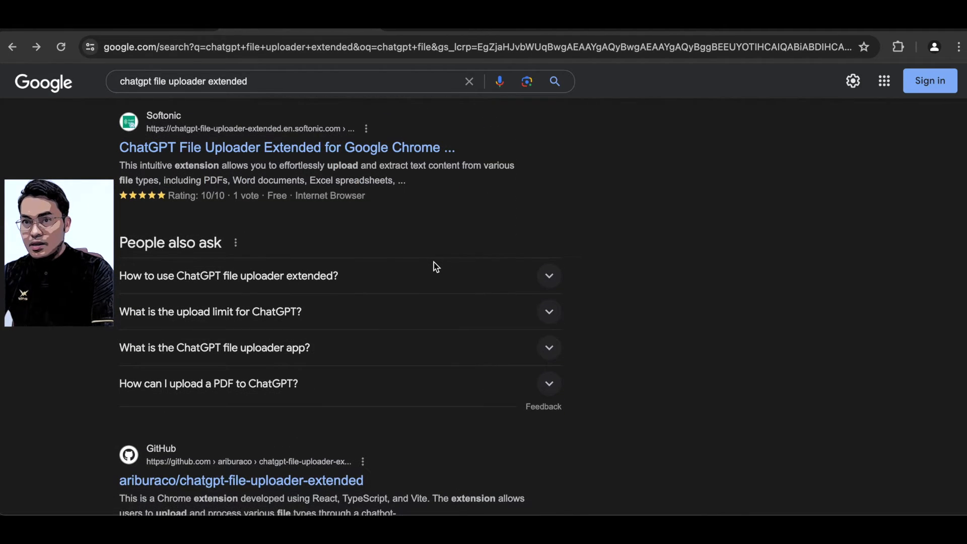
{"action": "scroll", "scroll_direction": "down", "scroll_amount": 3}
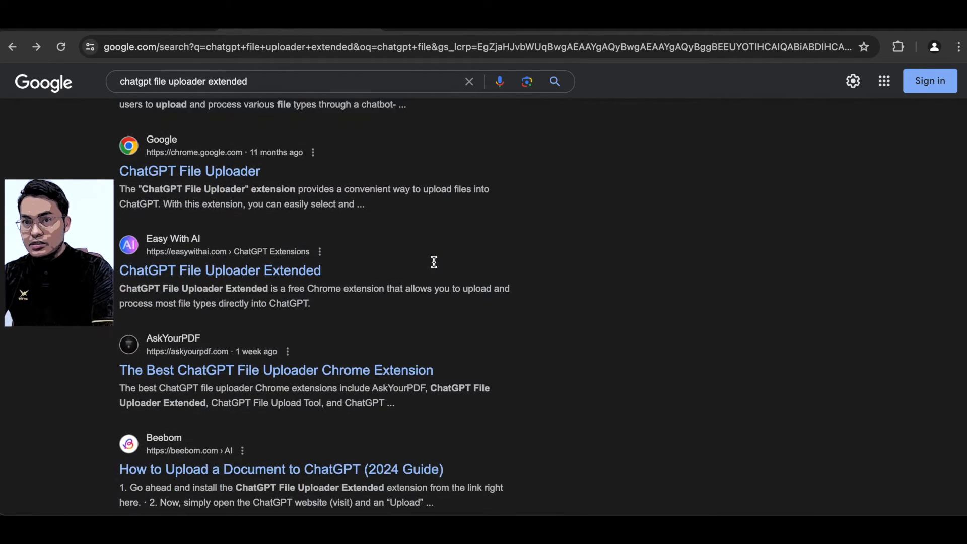
{"action": "scroll", "scroll_direction": "up", "scroll_amount": 3}
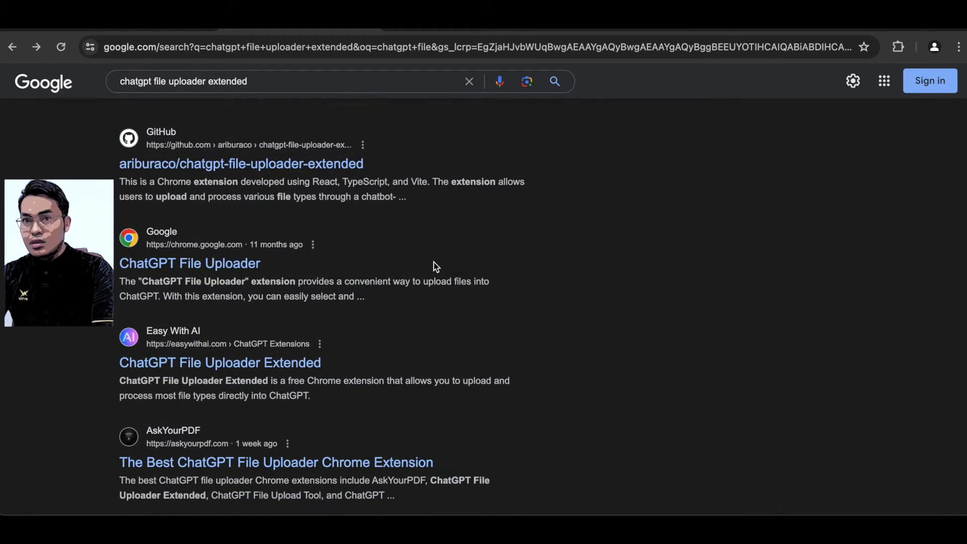
{"action": "scroll", "scroll_direction": "down", "scroll_amount": 3}
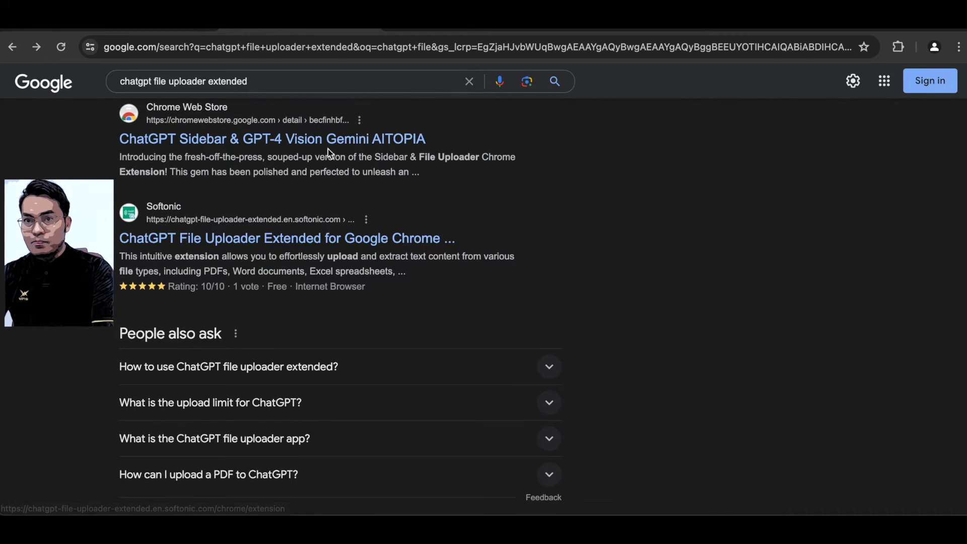
{"action": "left_click", "coordinate": [271, 139]}
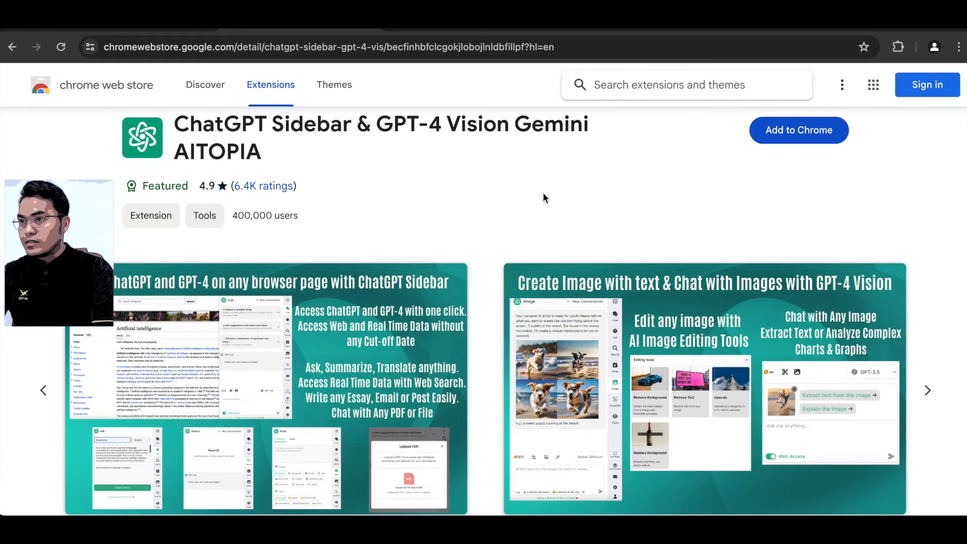
Step: Add the AITOPIA ChatGPT Sidebar extension to Chrome and return to the ChatGPT tab
{"action": "left_click", "coordinate": [798, 130]}
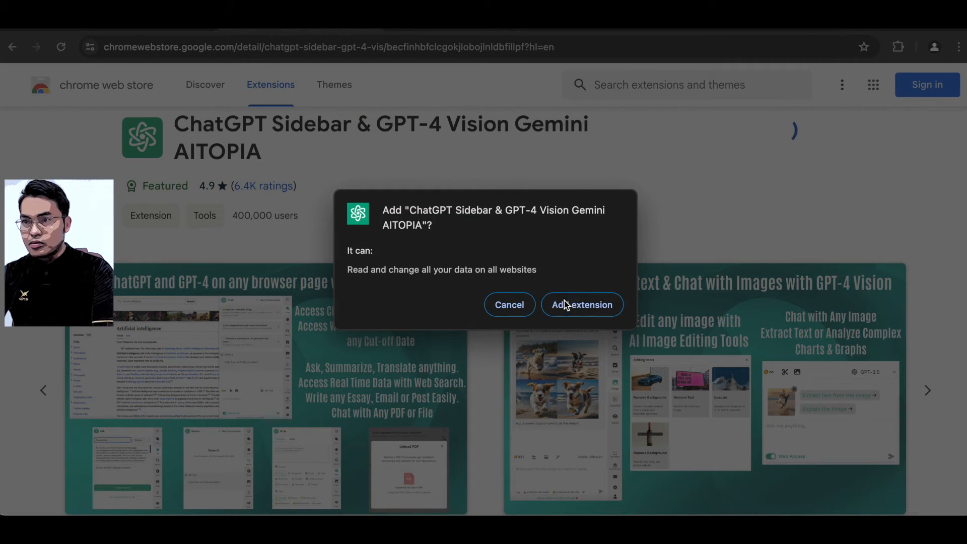
{"action": "left_click", "coordinate": [581, 304]}
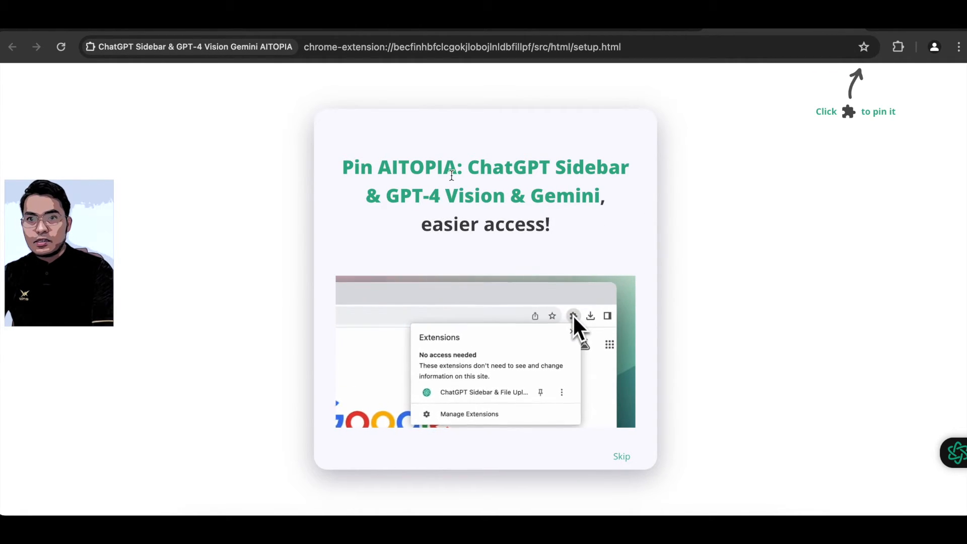
{"action": "left_click", "coordinate": [60, 47]}
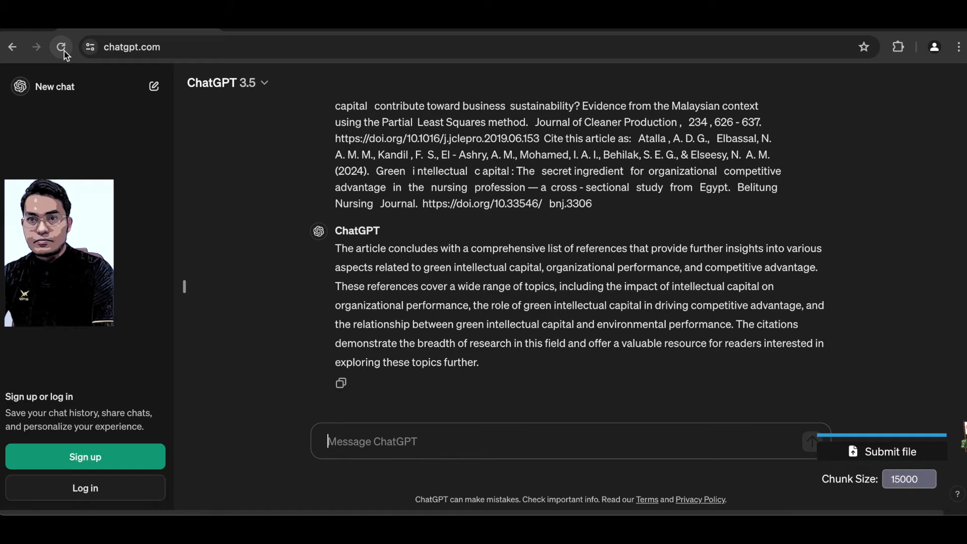
Step: Reload chatgpt.com so the AITOPIA sidebar extension loads
{"action": "left_click", "coordinate": [60, 46]}
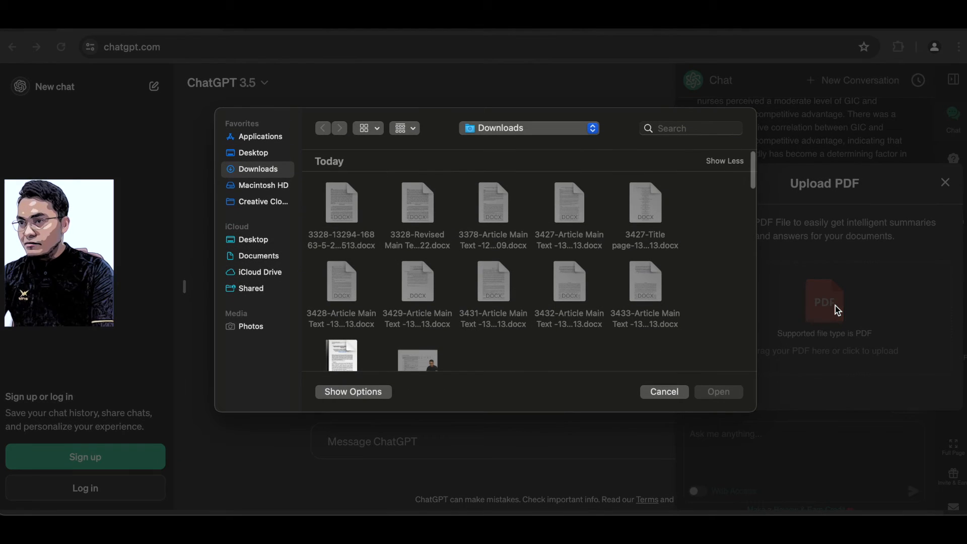
Step: Scroll the AITOPIA sidebar panel holding the 3593-8278-1-SM.pdf summary
{"action": "scroll", "scroll_direction": "down", "scroll_amount": 3}
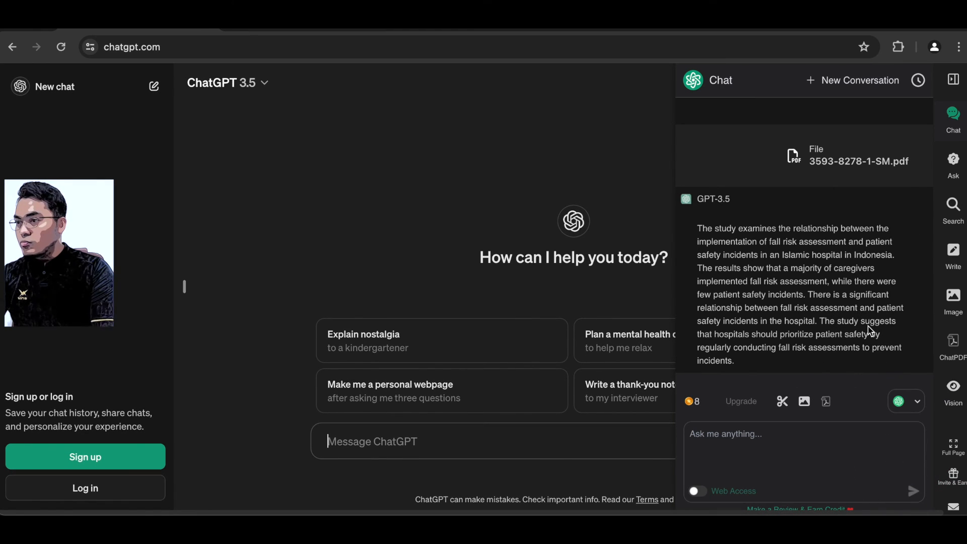
{"action": "left_click", "coordinate": [858, 80]}
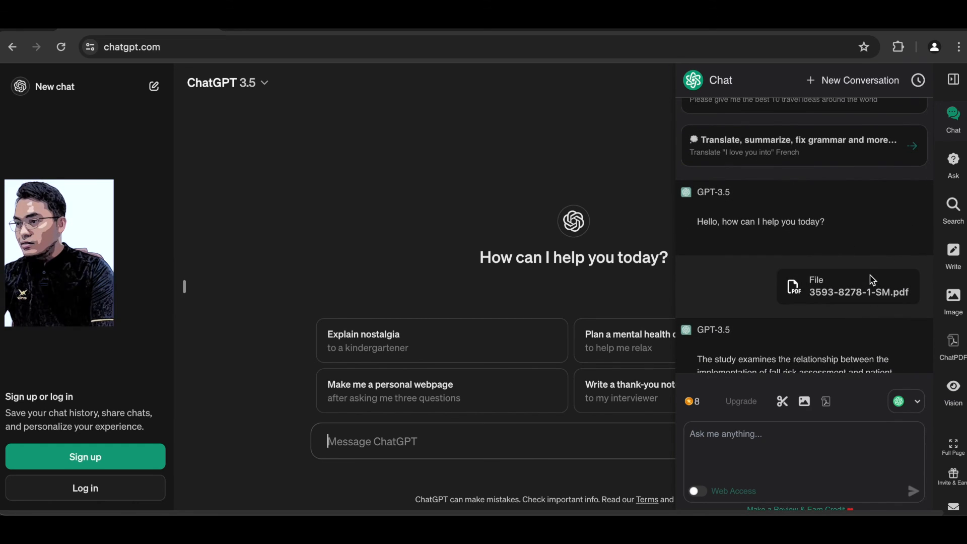
{"action": "scroll", "scroll_direction": "down", "scroll_amount": 3}
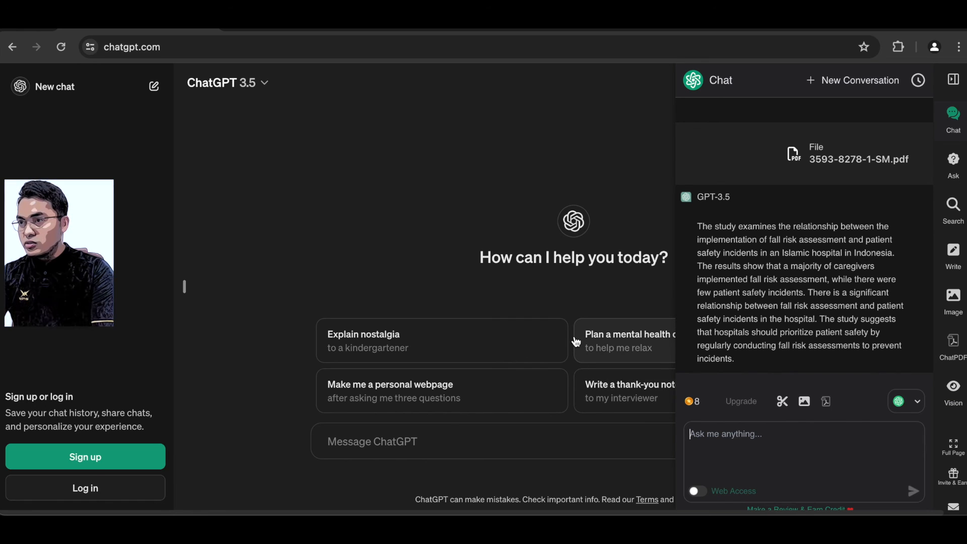
{"action": "mouse_move", "coordinate": [490, 248]}
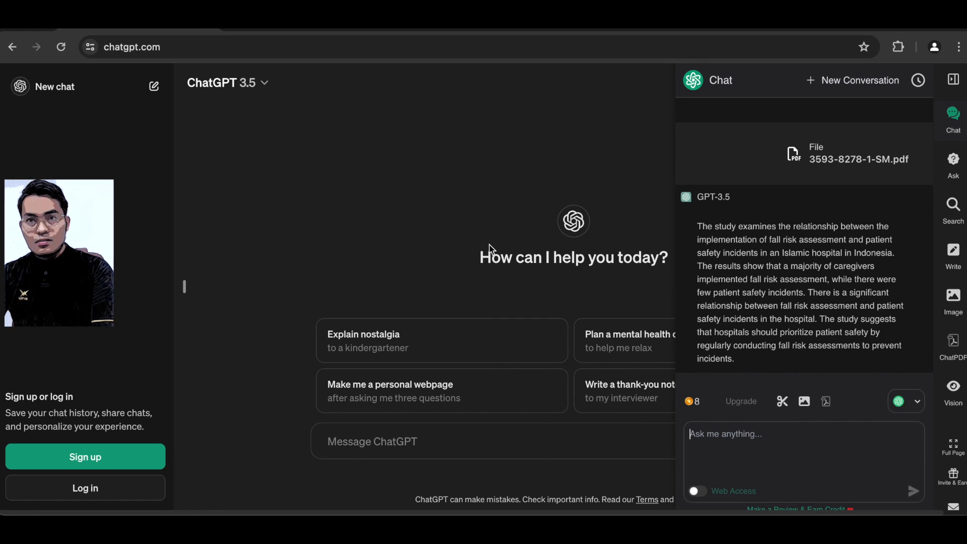
{"action": "mouse_move", "coordinate": [467, 261]}
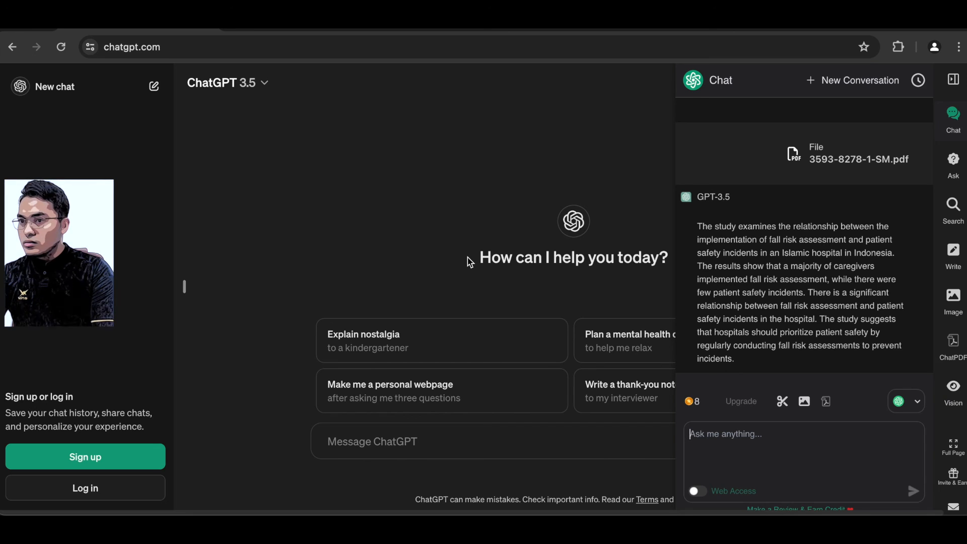